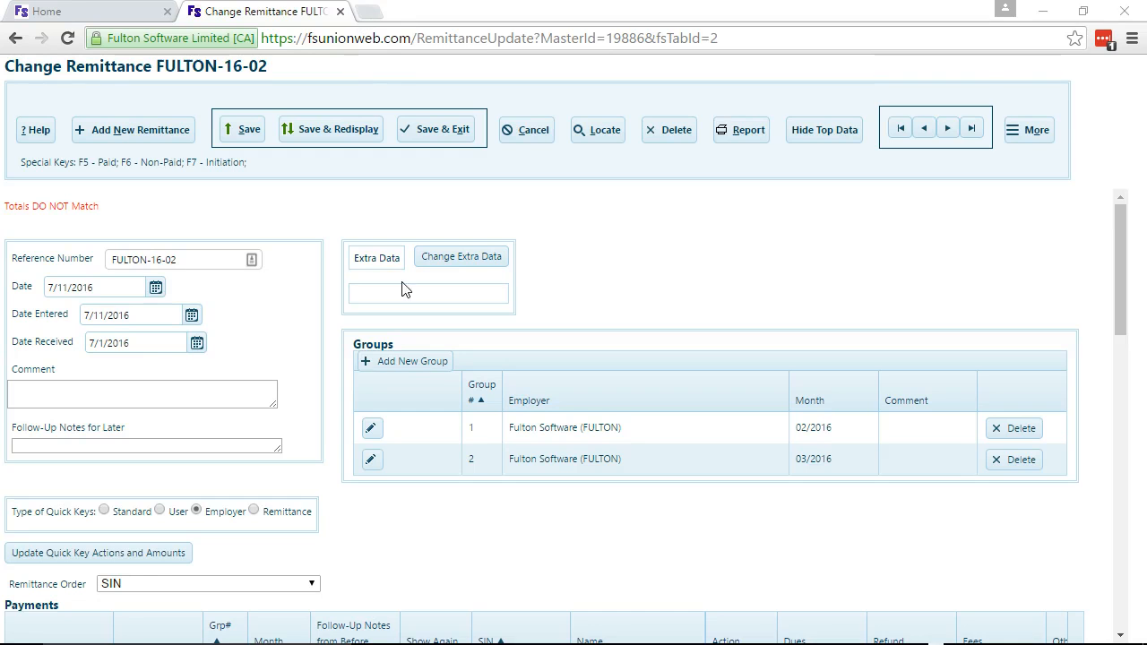
pyautogui.moveTo(440, 536)
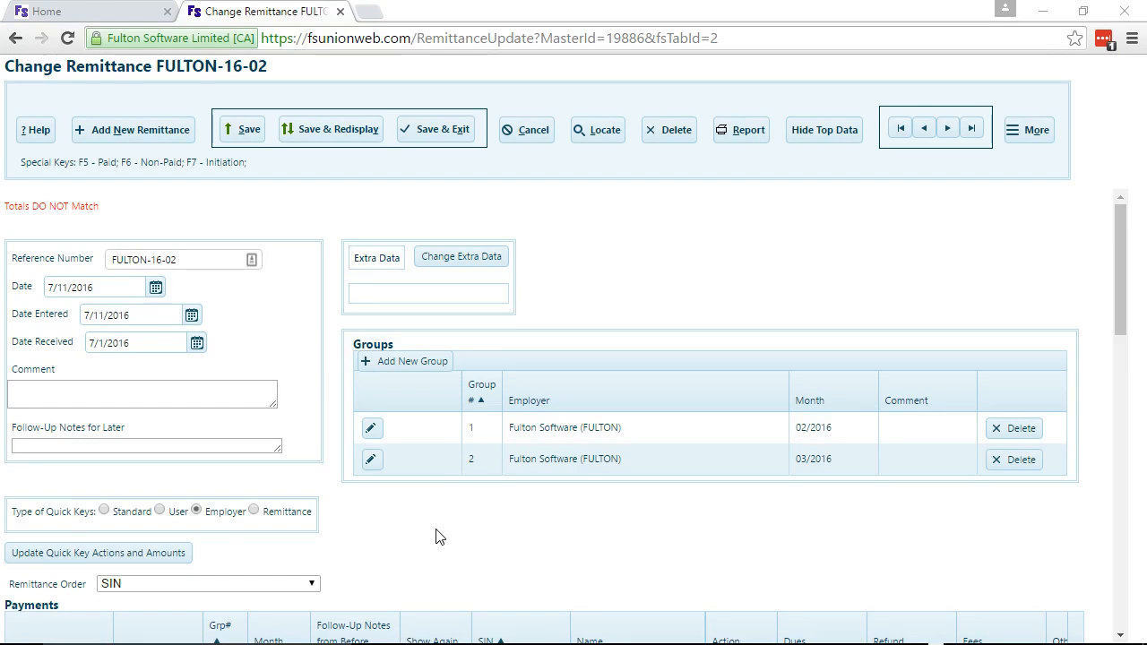
pyautogui.moveTo(327, 556)
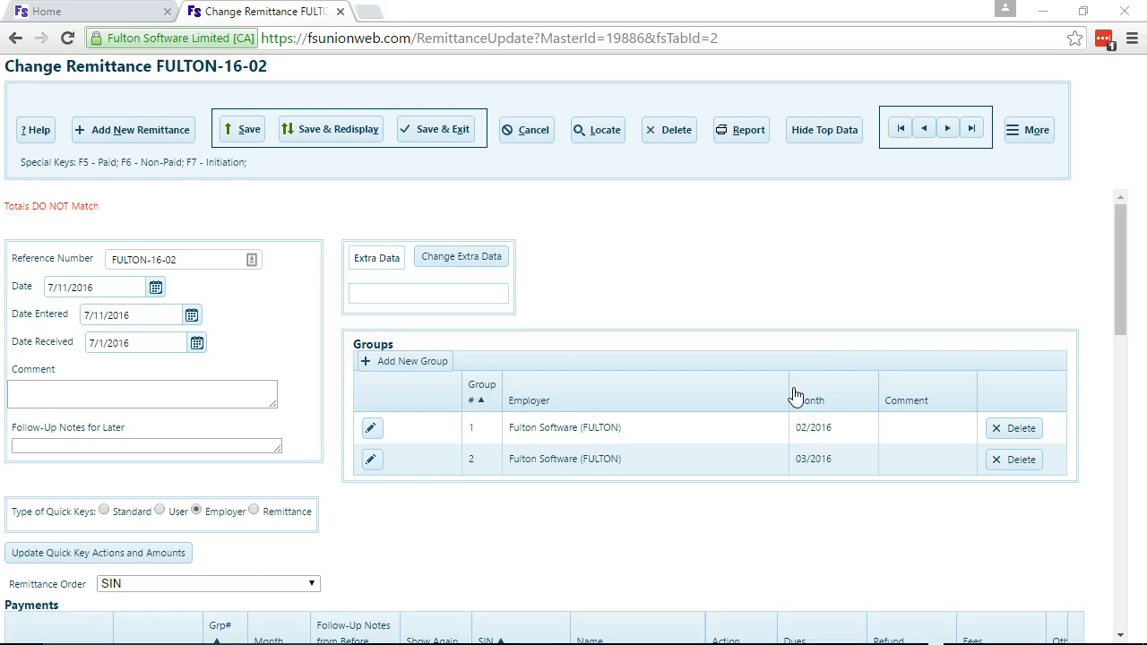
pyautogui.moveTo(919, 217)
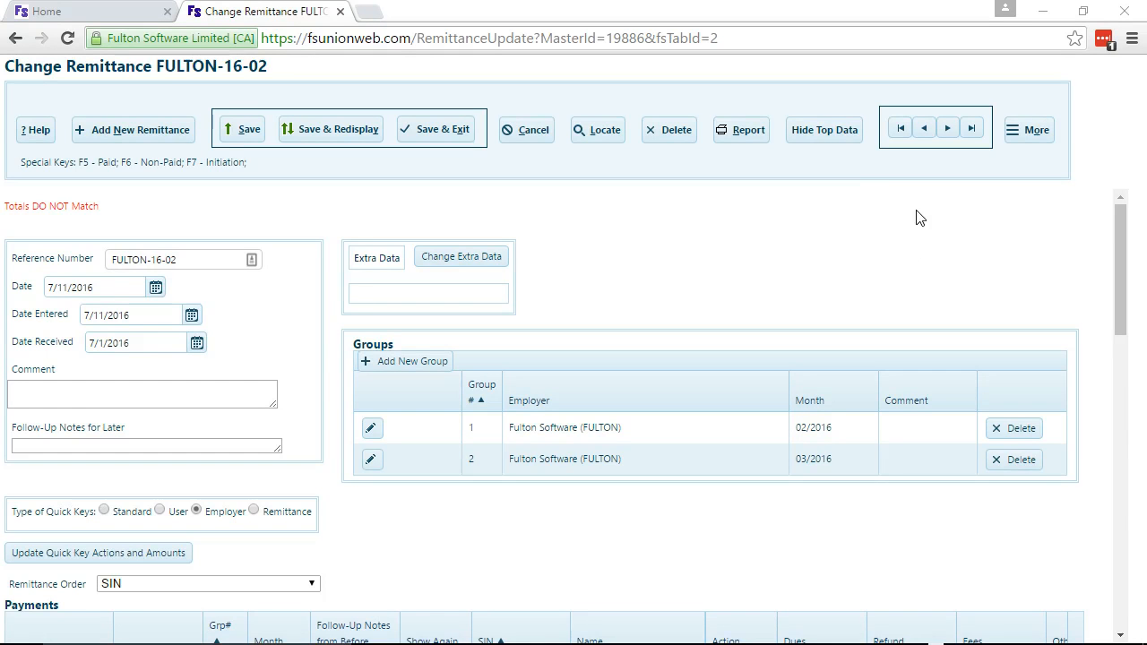
# Collapse and restore the remittance header, then bring up the quick key actions and amounts list.
pyautogui.click(823, 130)
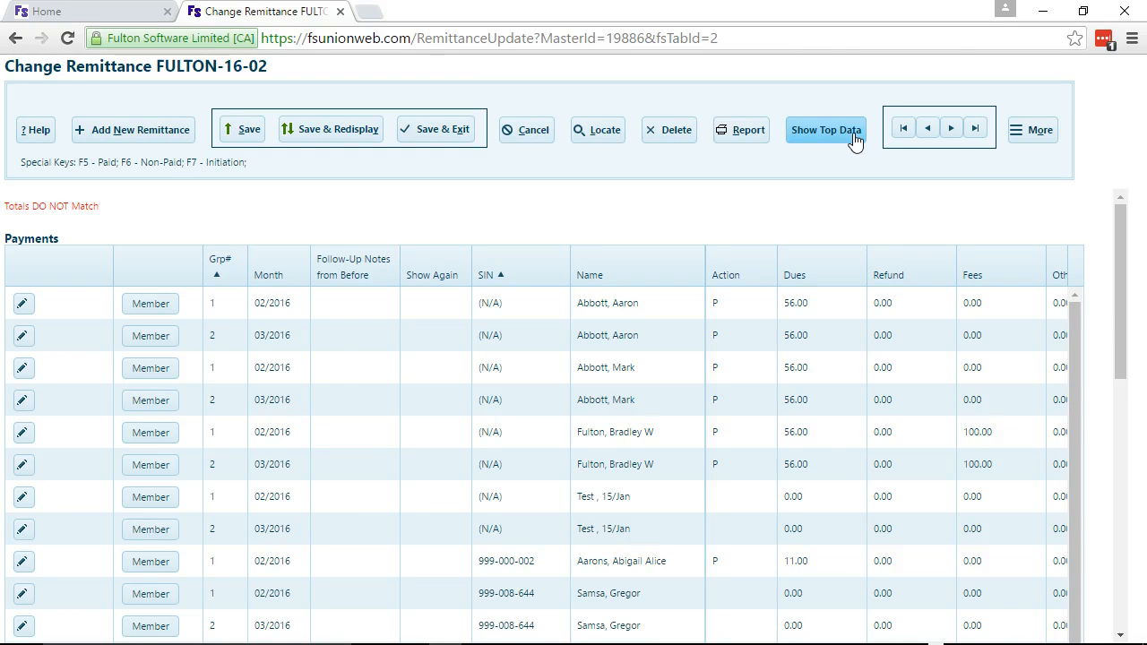
pyautogui.click(826, 129)
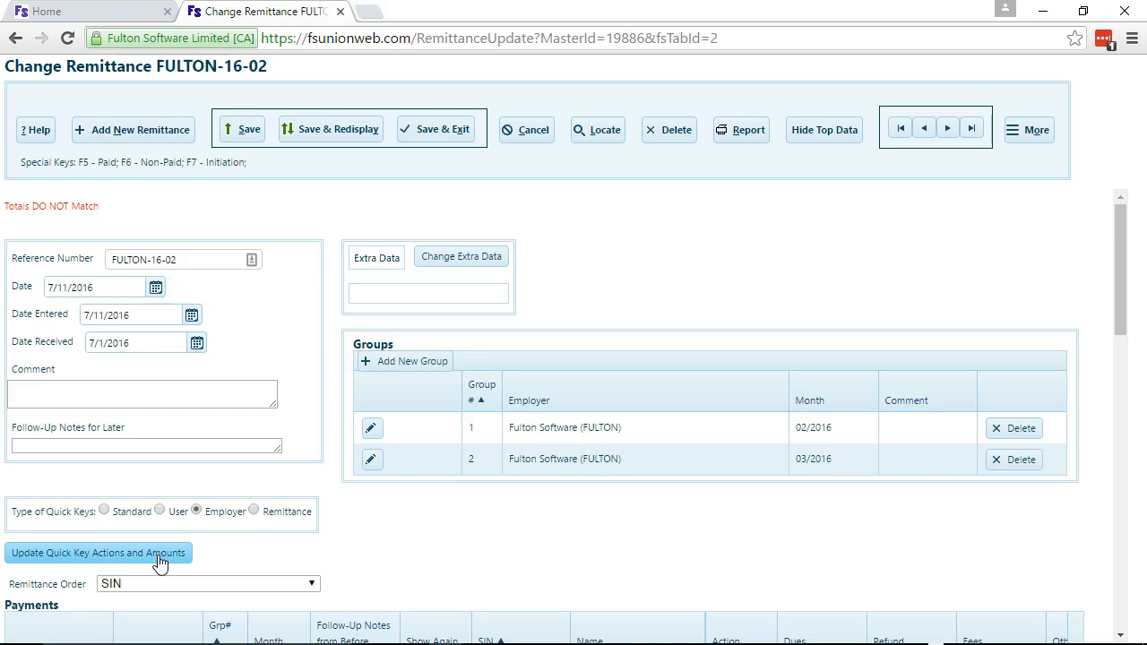
pyautogui.click(97, 552)
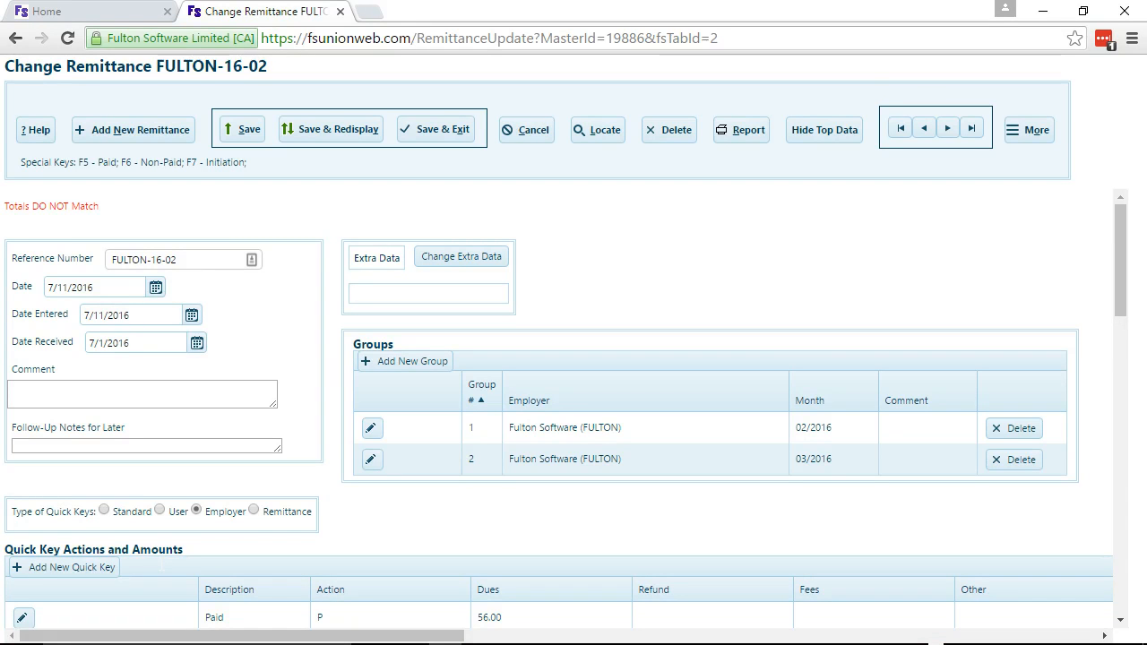
pyautogui.scroll(-3)
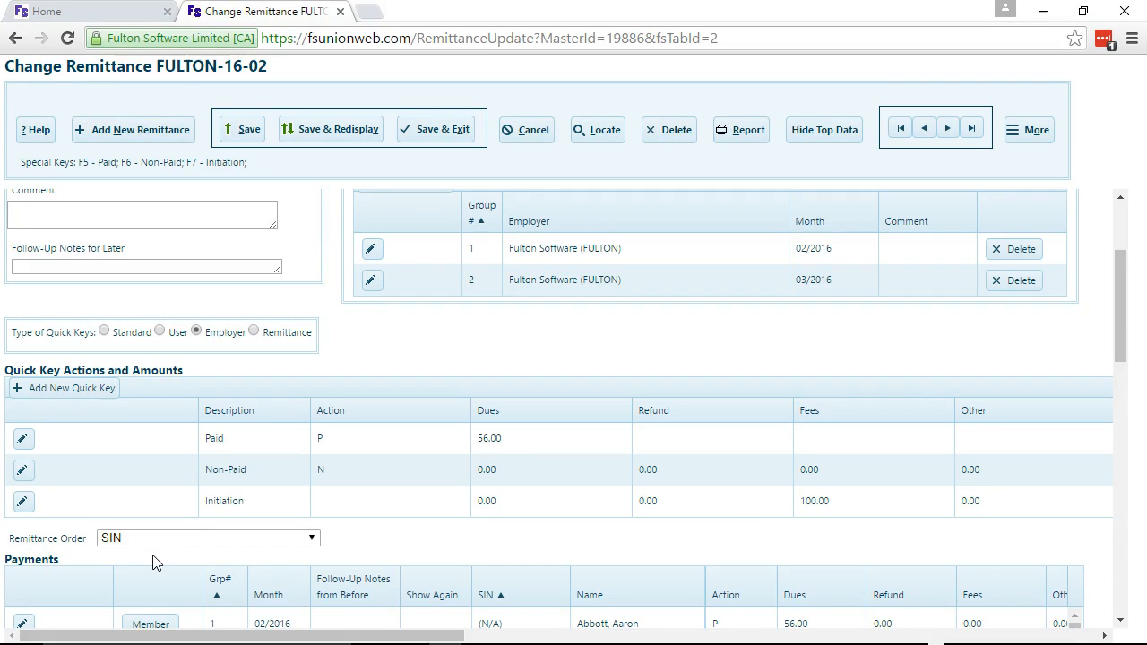
pyautogui.moveTo(72, 484)
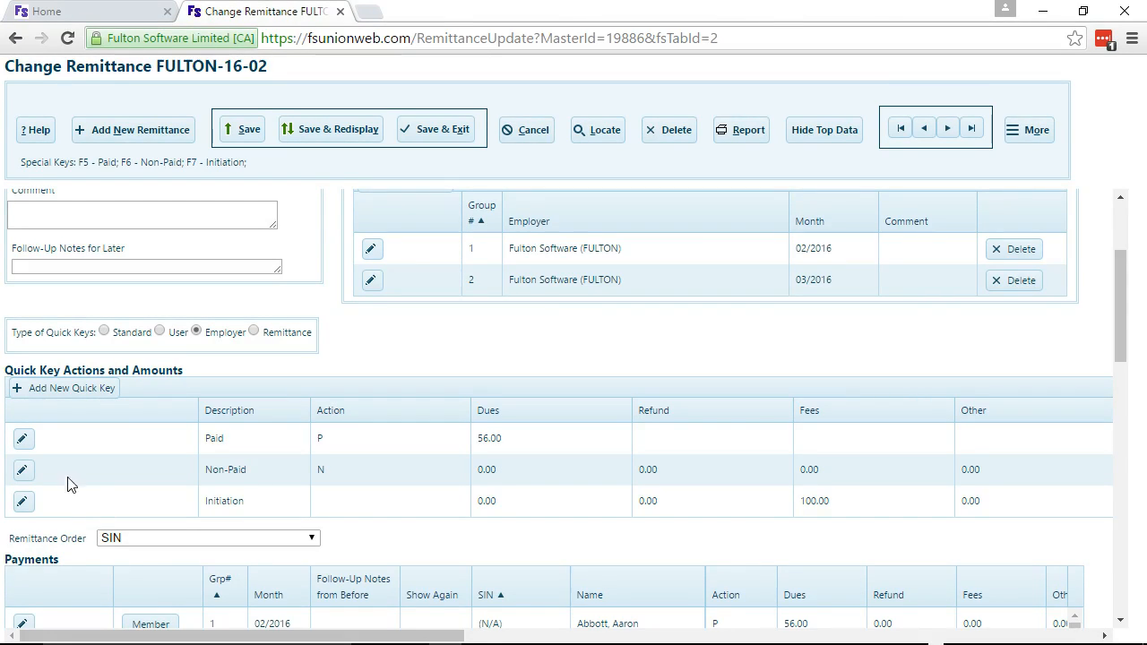
# Change the Paid quick key's dues from 56.00 to 77.00.
pyautogui.click(23, 438)
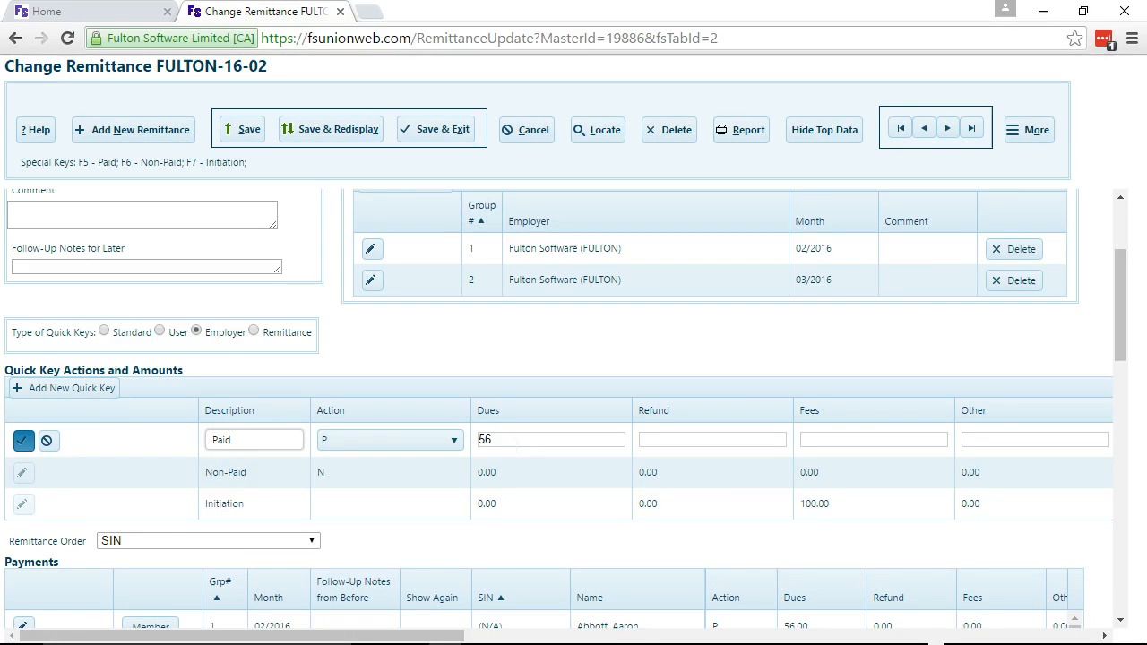
pyautogui.press('Backspace')
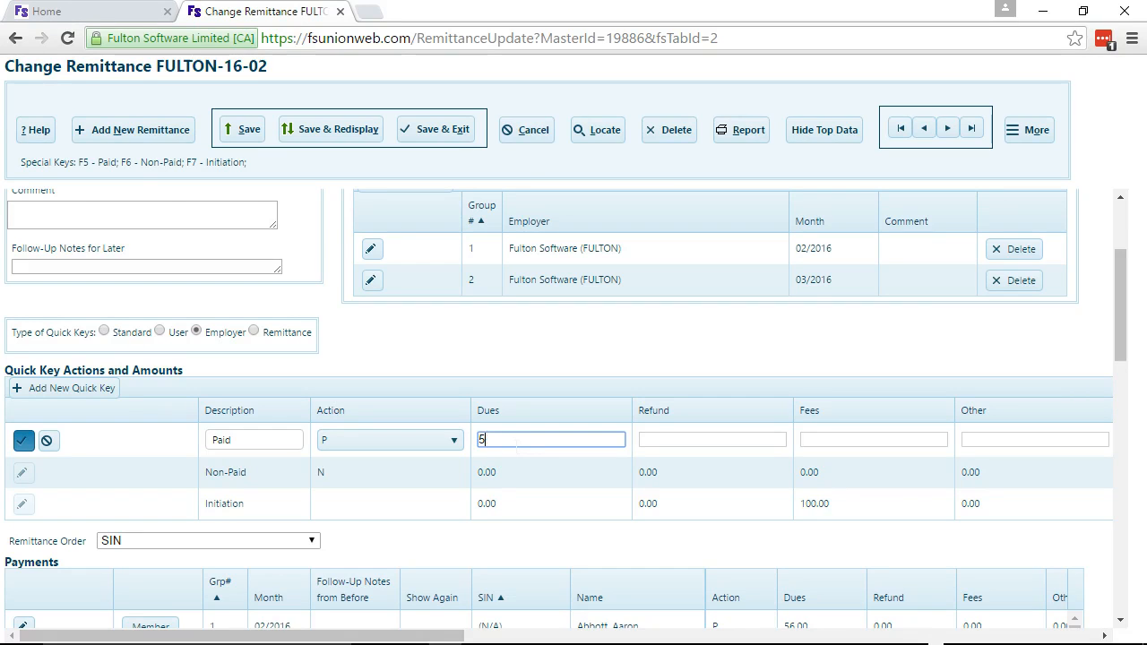
pyautogui.write('77.00')
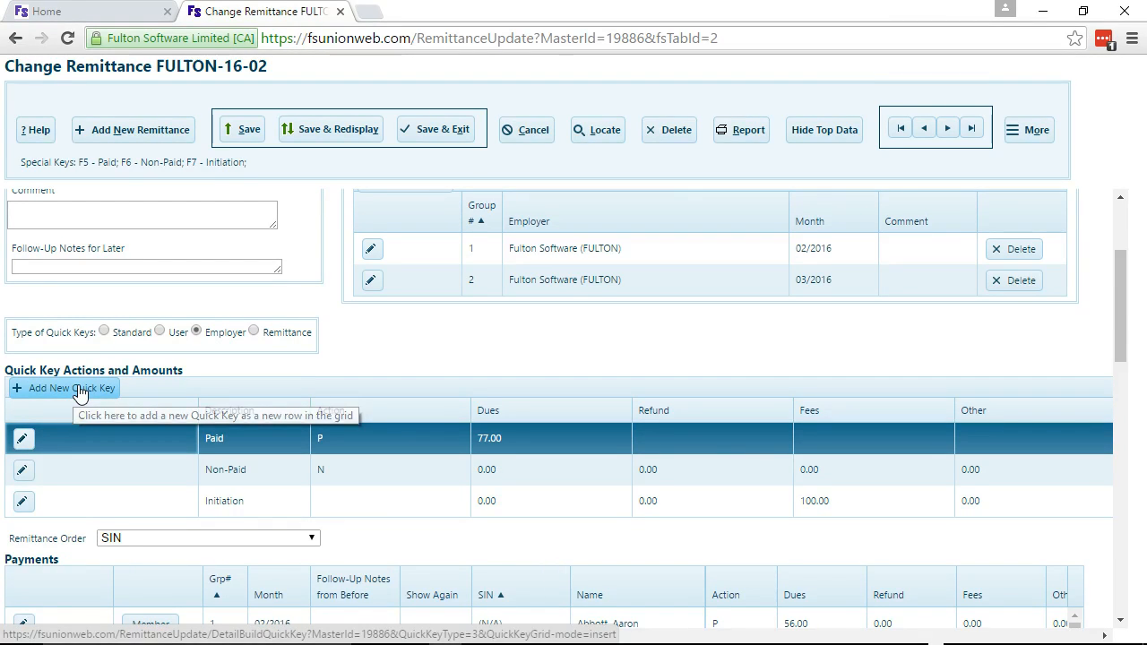
# Add a quick key row 'Paid & Init' with action P, dues 77 and fees 100.
pyautogui.click(70, 387)
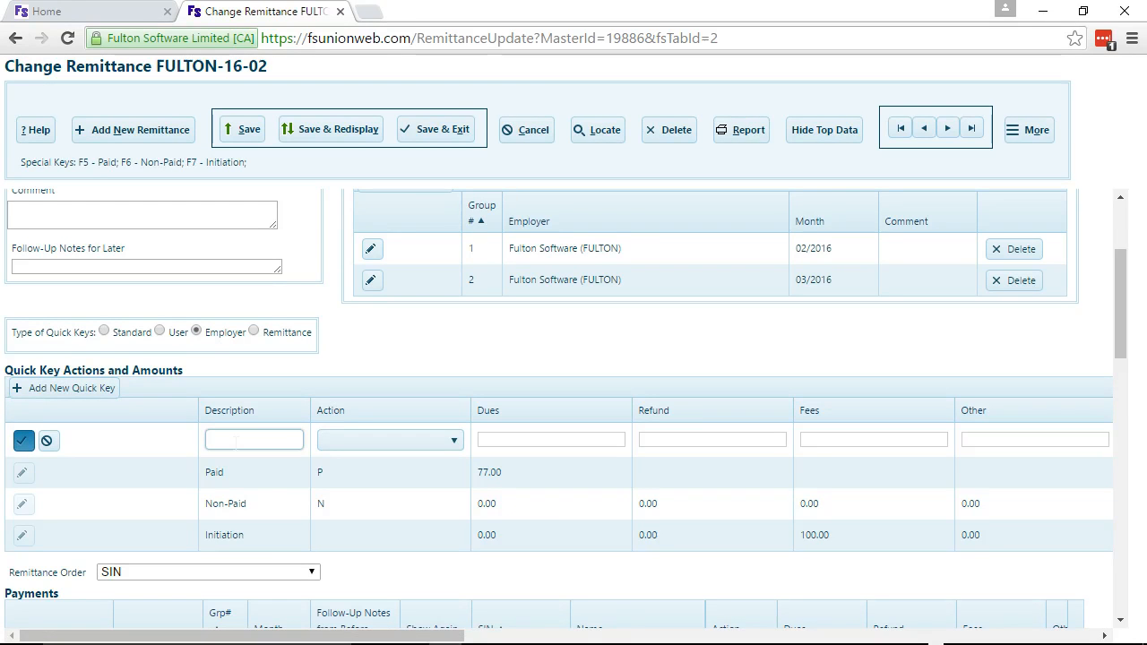
pyautogui.write('Paid & Init')
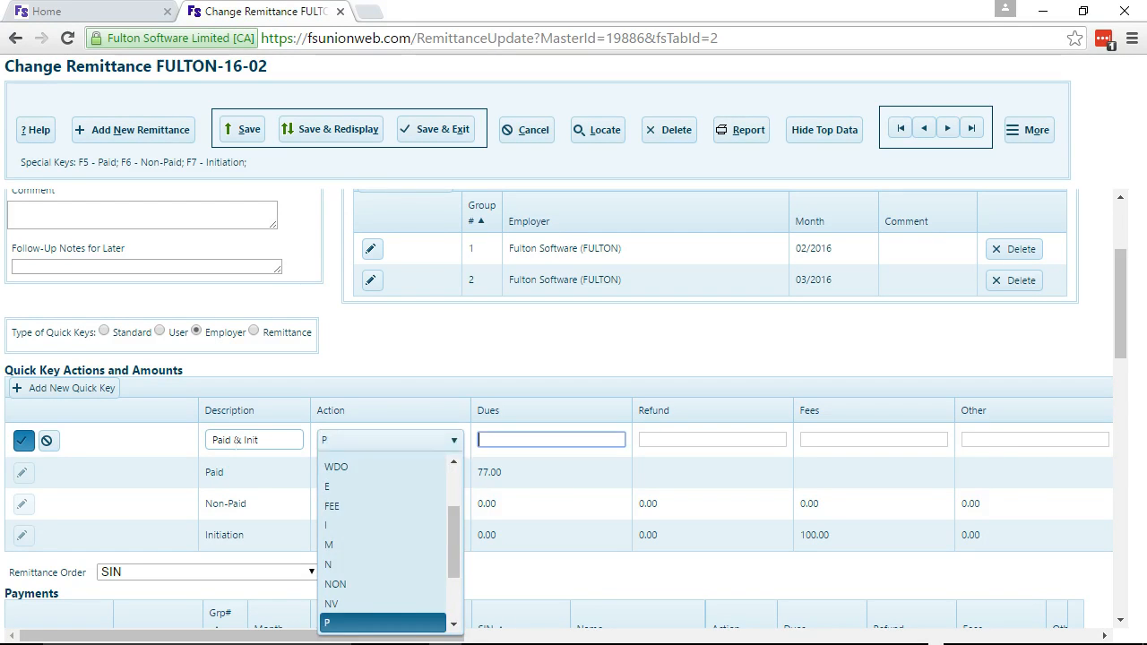
pyautogui.write('77')
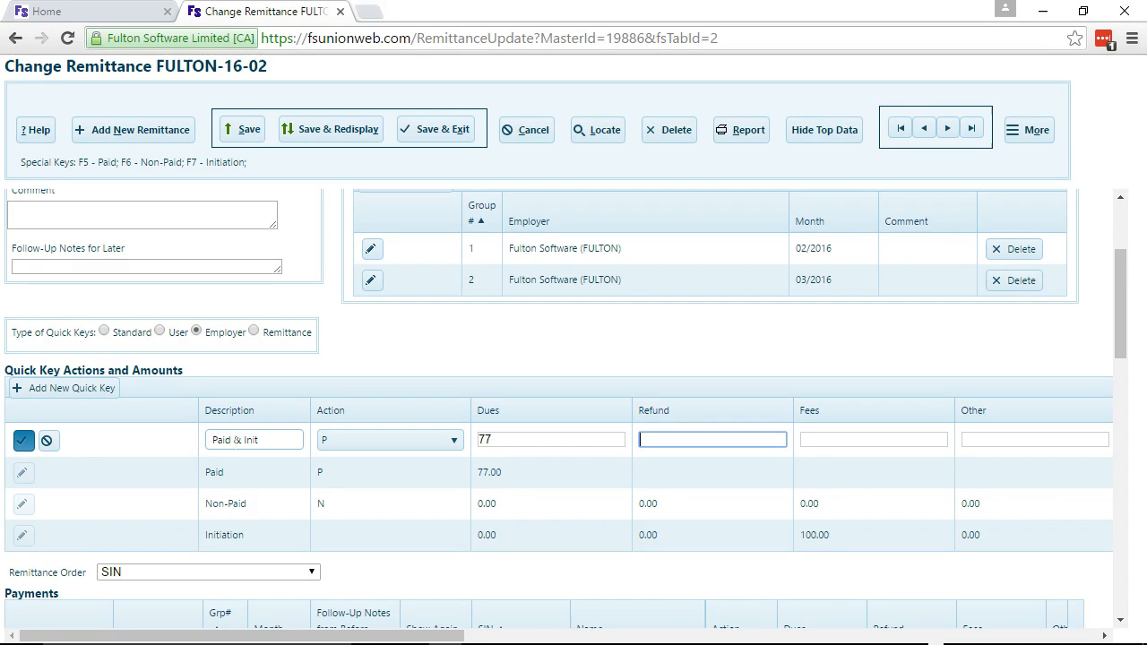
pyautogui.write('100')
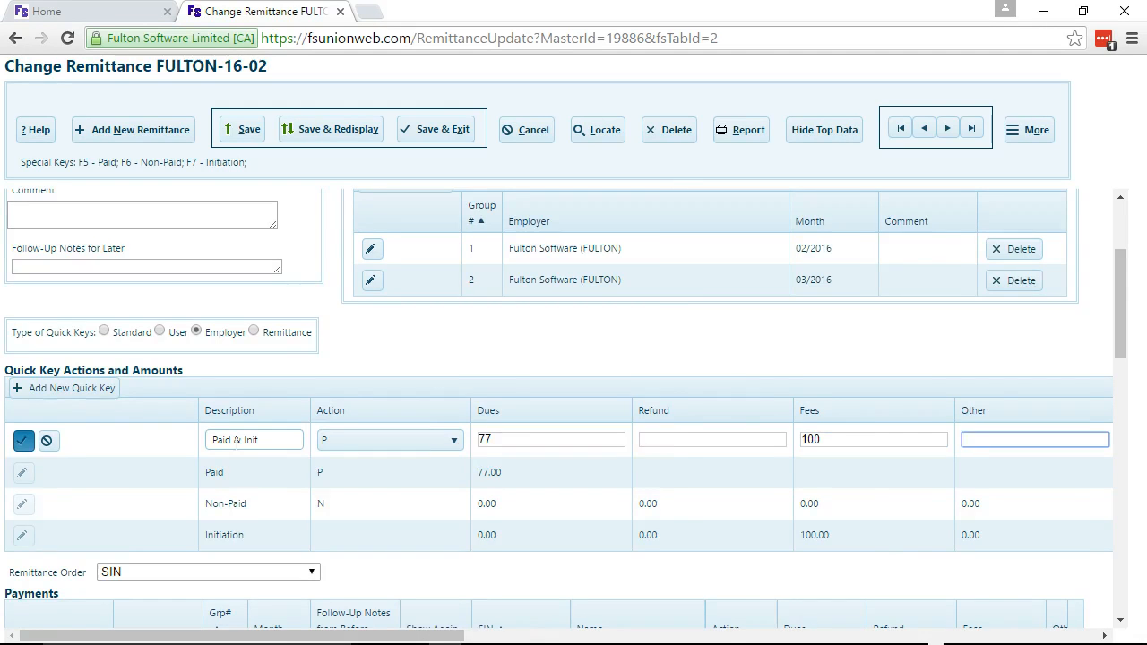
# Give the new quick key the comment 'Init' and assign it to F9.
pyautogui.hscroll(3)
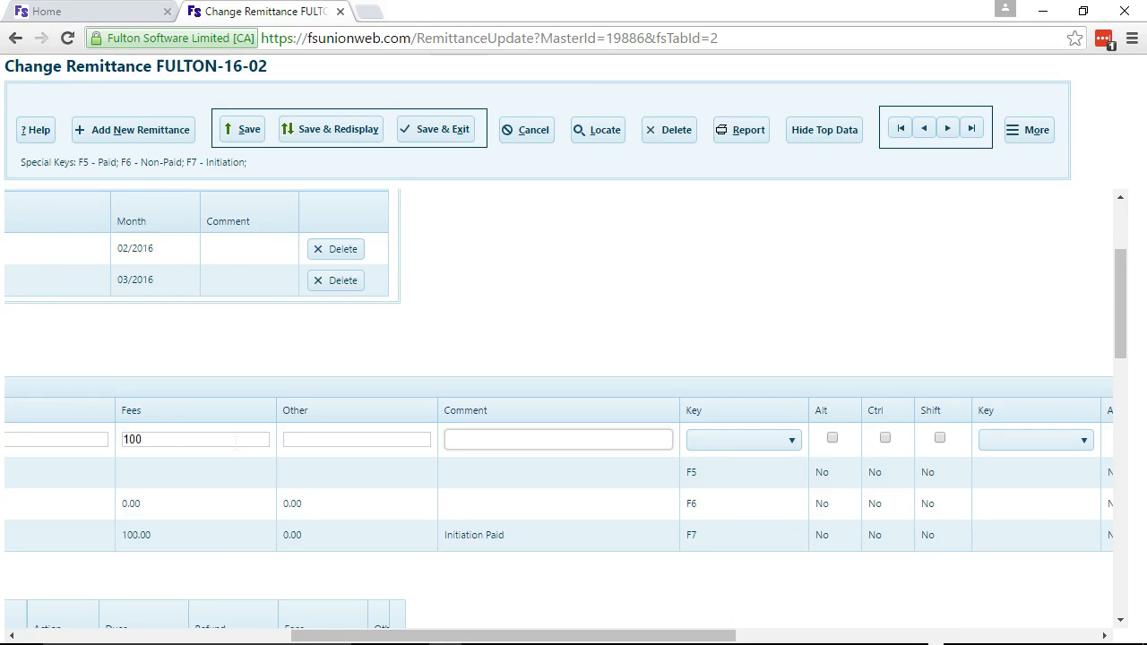
pyautogui.write('Init')
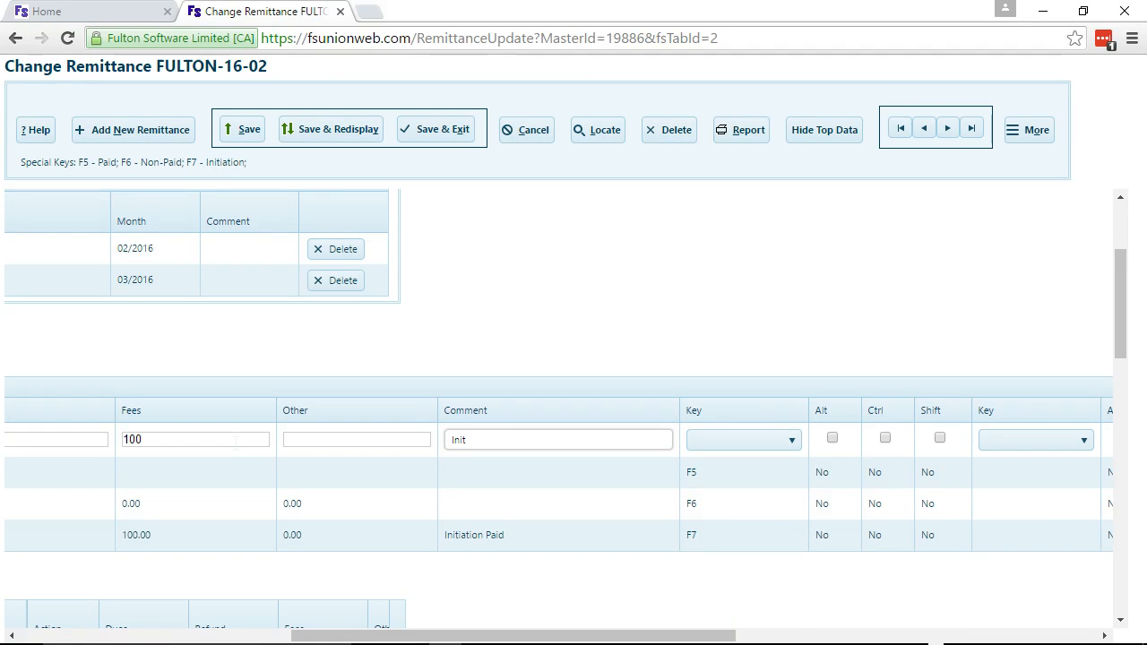
pyautogui.click(744, 440)
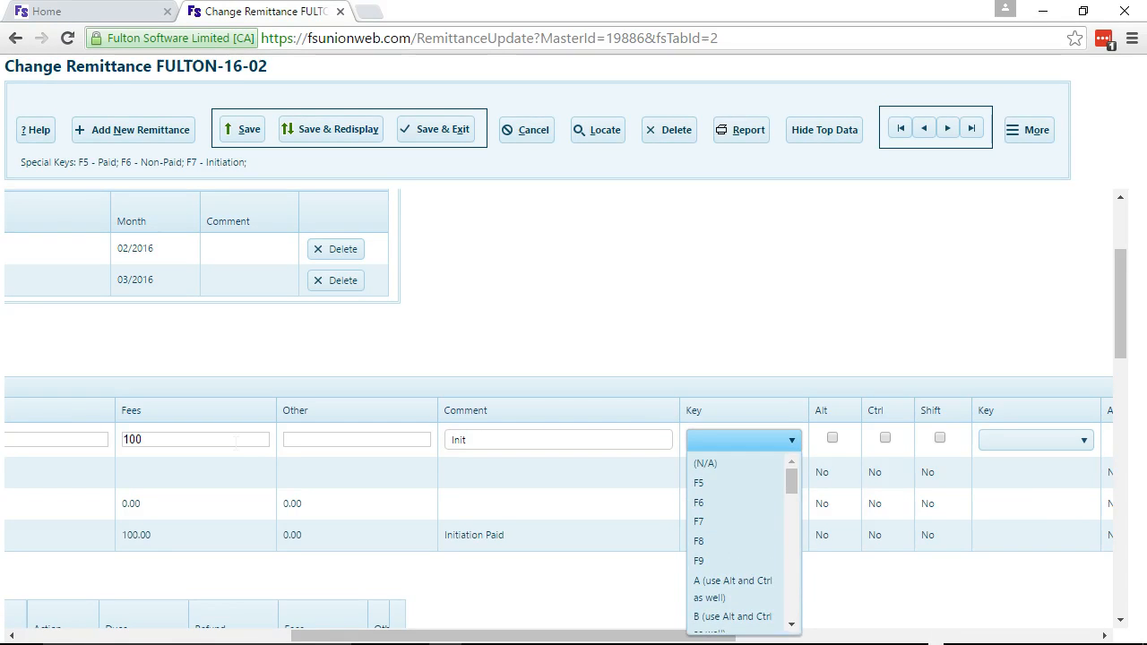
pyautogui.click(699, 561)
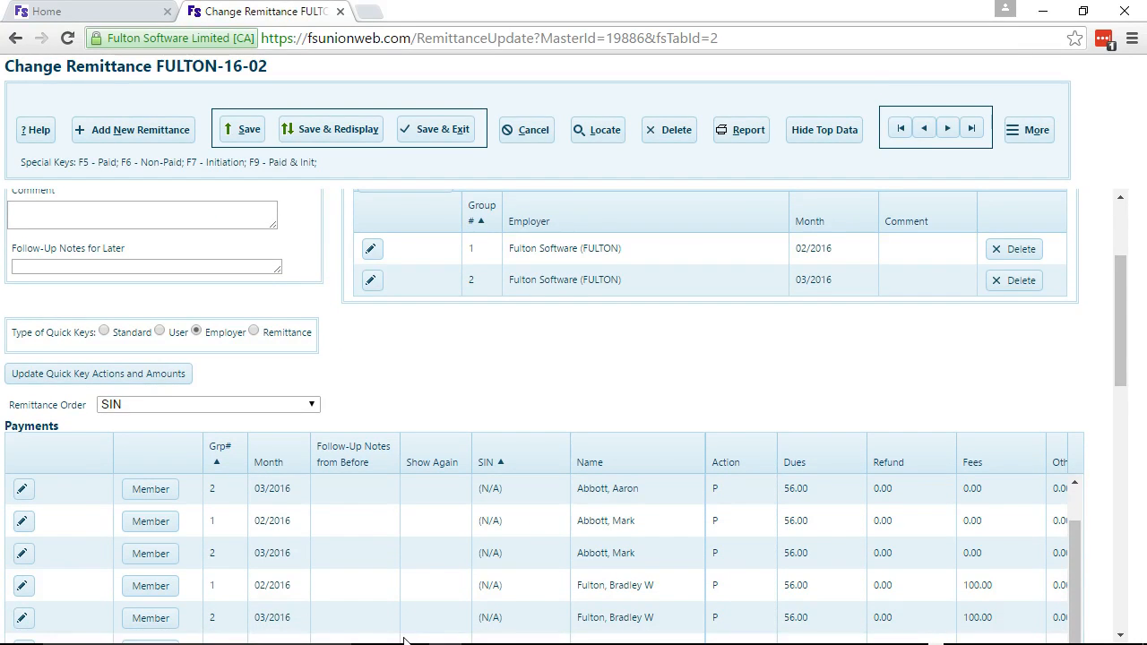
pyautogui.moveTo(424, 558)
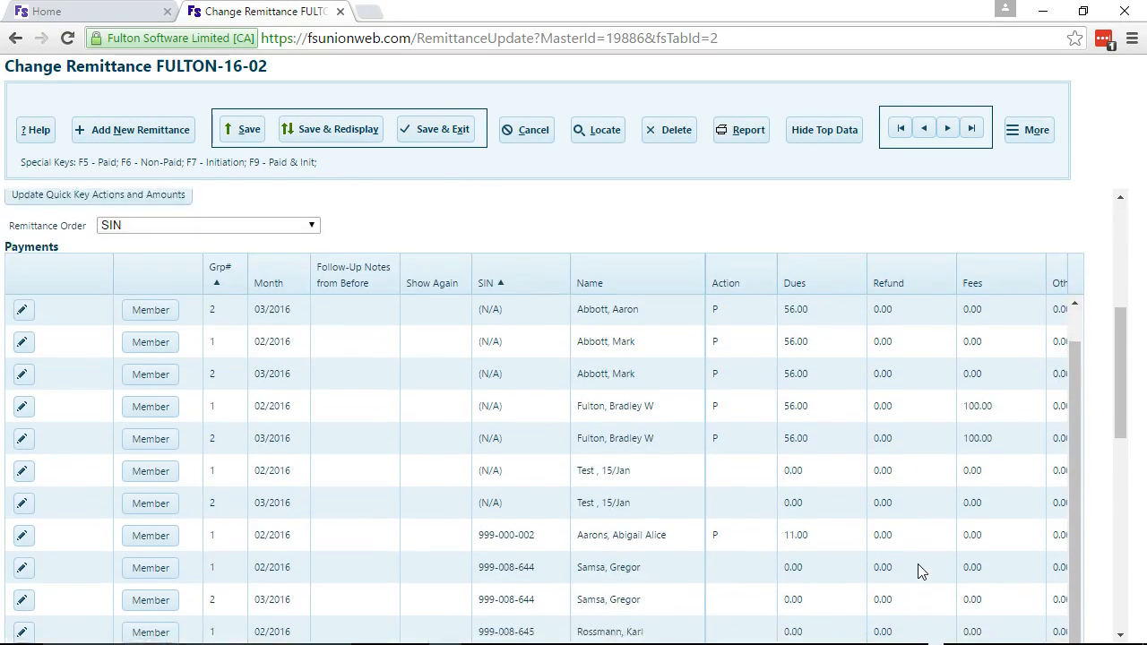
# Select Samsa, Gregor's 03/2016 payment row in the Payments grid.
pyautogui.scroll(-3)
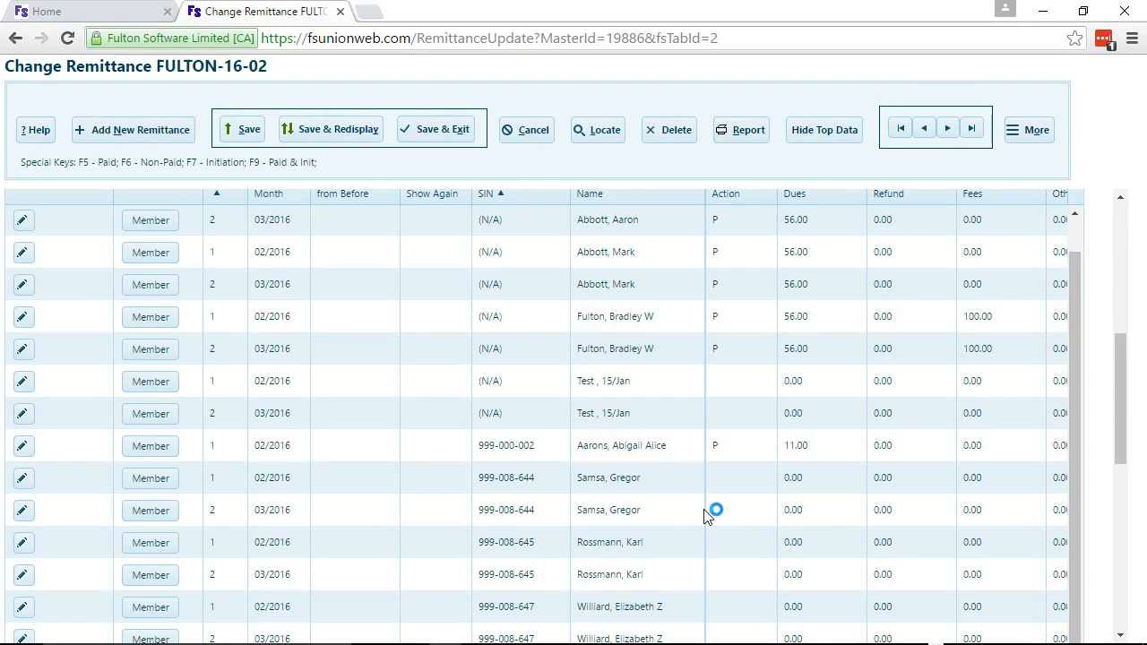
pyautogui.moveTo(683, 492)
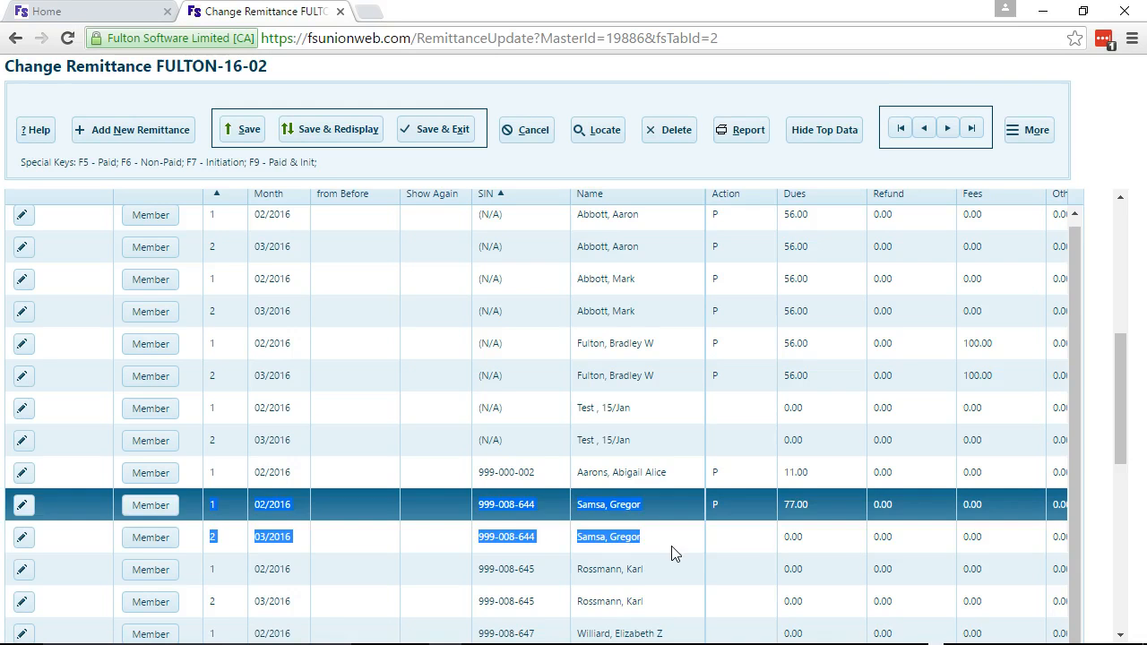
pyautogui.click(608, 536)
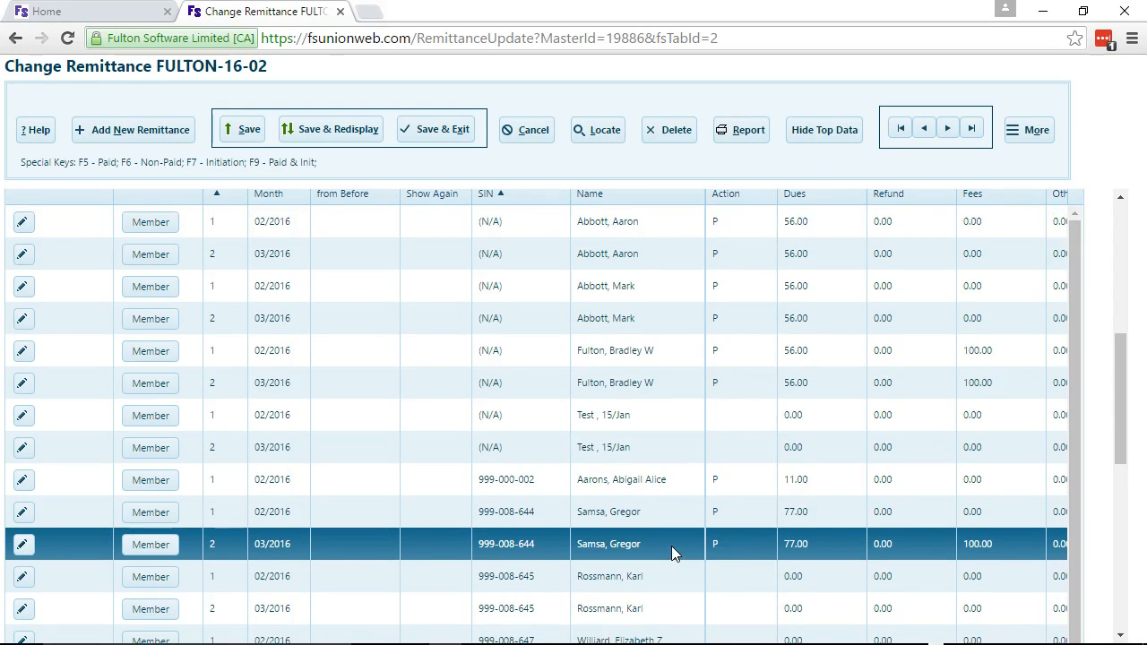
pyautogui.moveTo(672, 267)
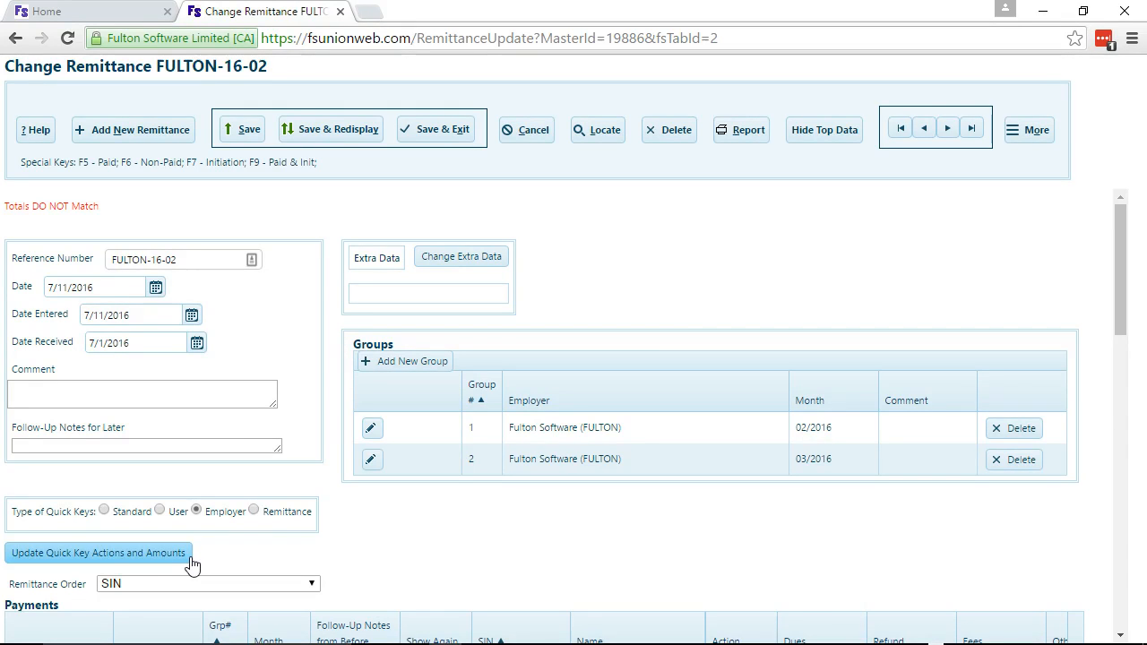
pyautogui.moveTo(222, 564)
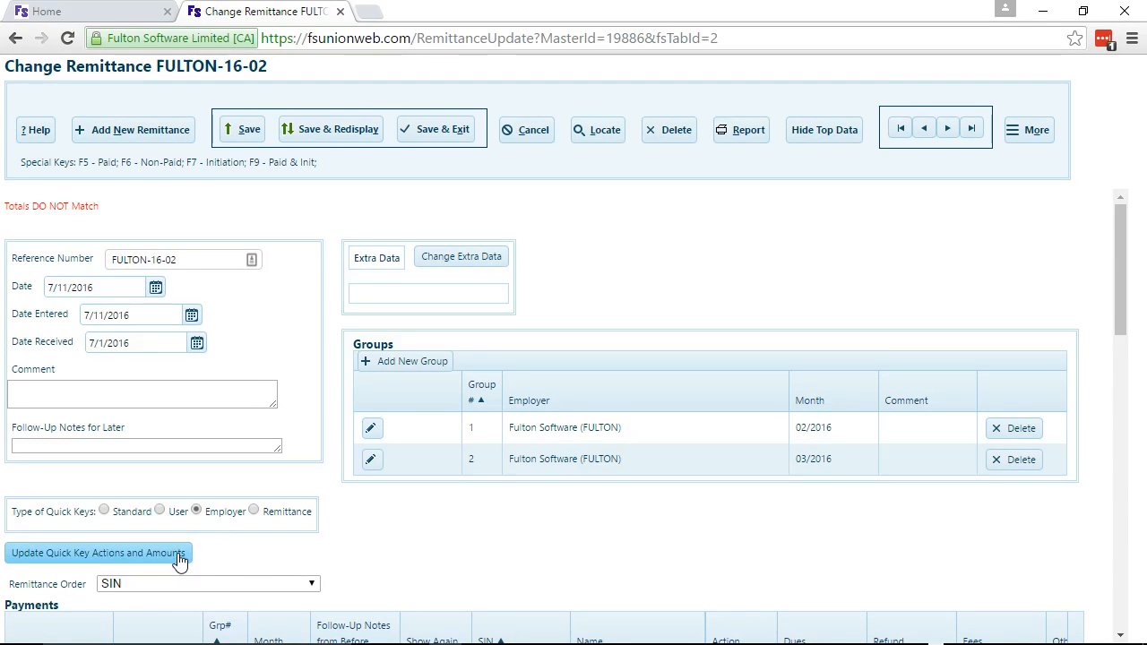
# Reload the quick key actions and amounts, prompting the FULTON-16-02 totals mismatch warning.
pyautogui.click(98, 553)
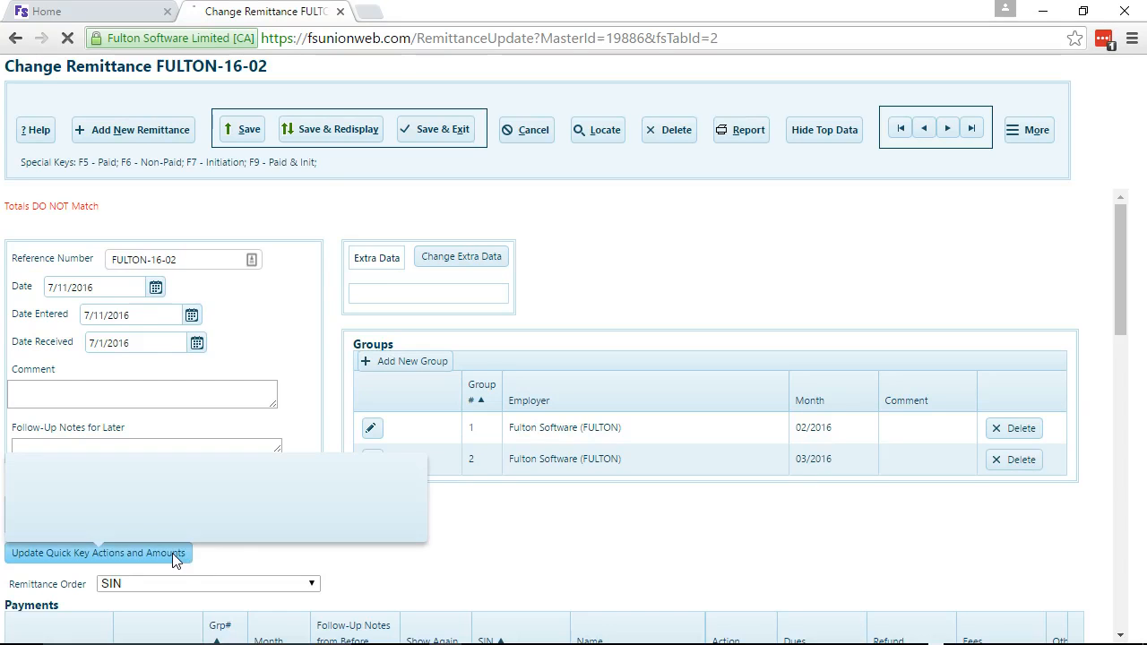